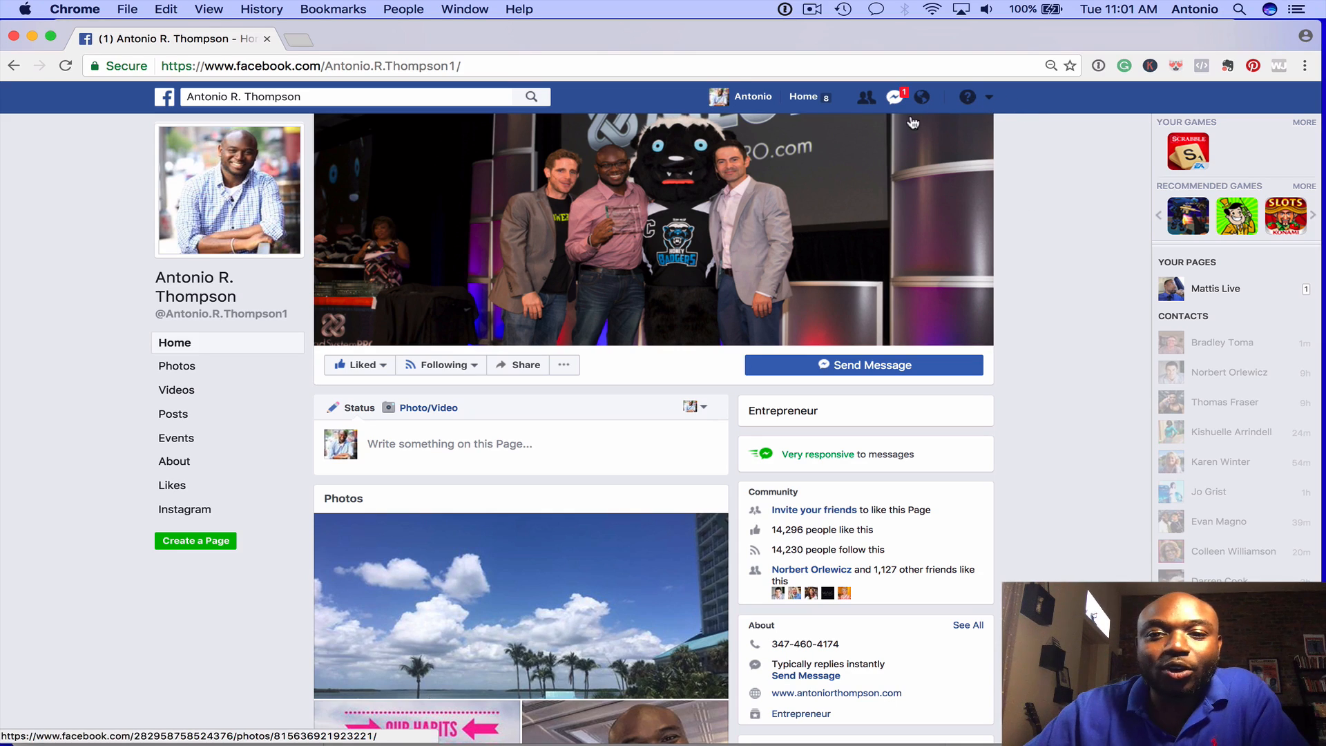
mouse_move(990, 104)
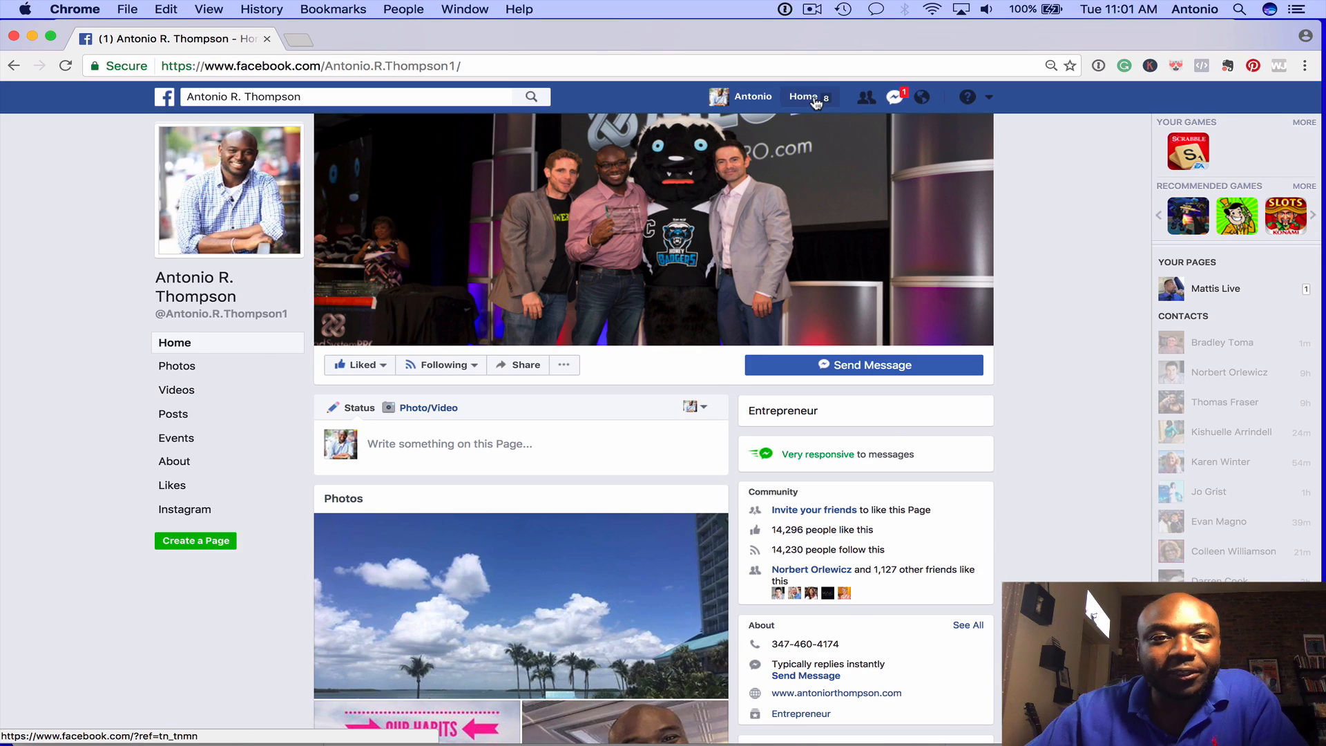
Go to the news feed and open the Social Recruiting Mastery group from the shortcuts.
click(803, 97)
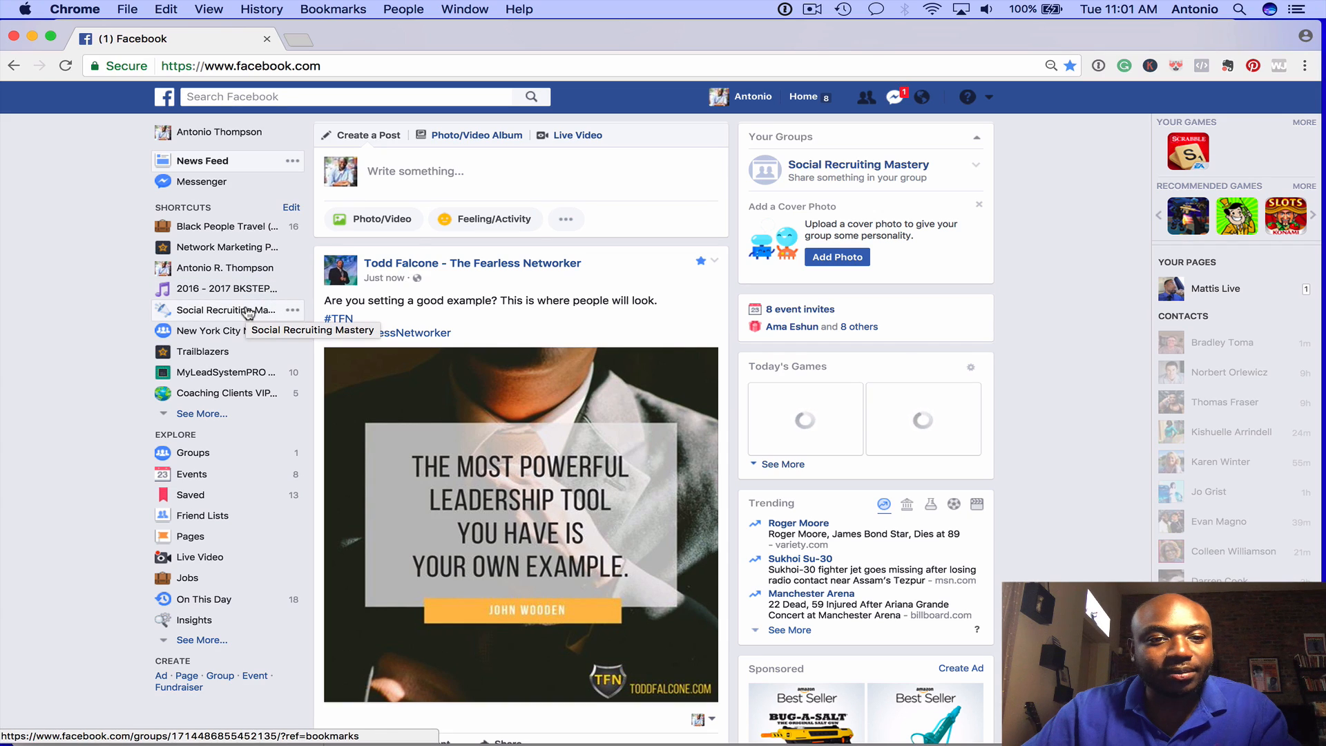
click(225, 310)
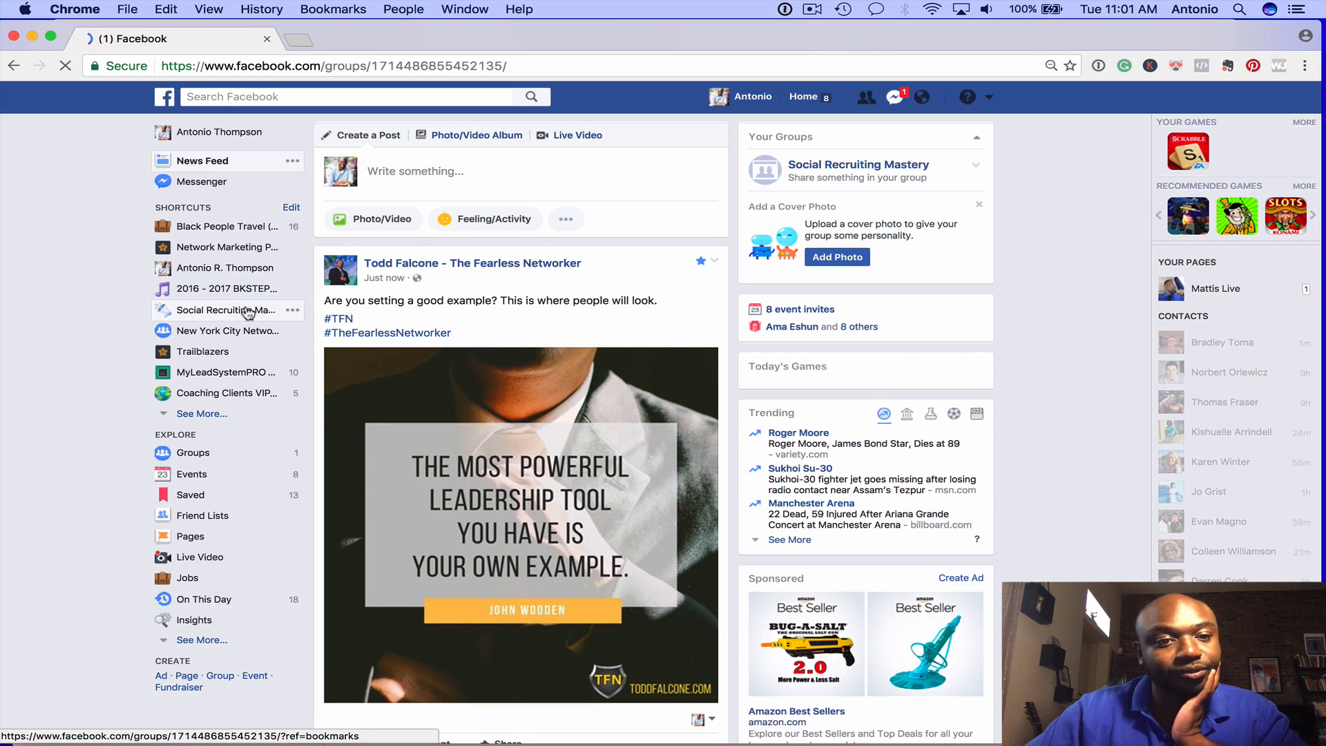
Choose Edit Group Settings from the group's more-options menu.
click(225, 310)
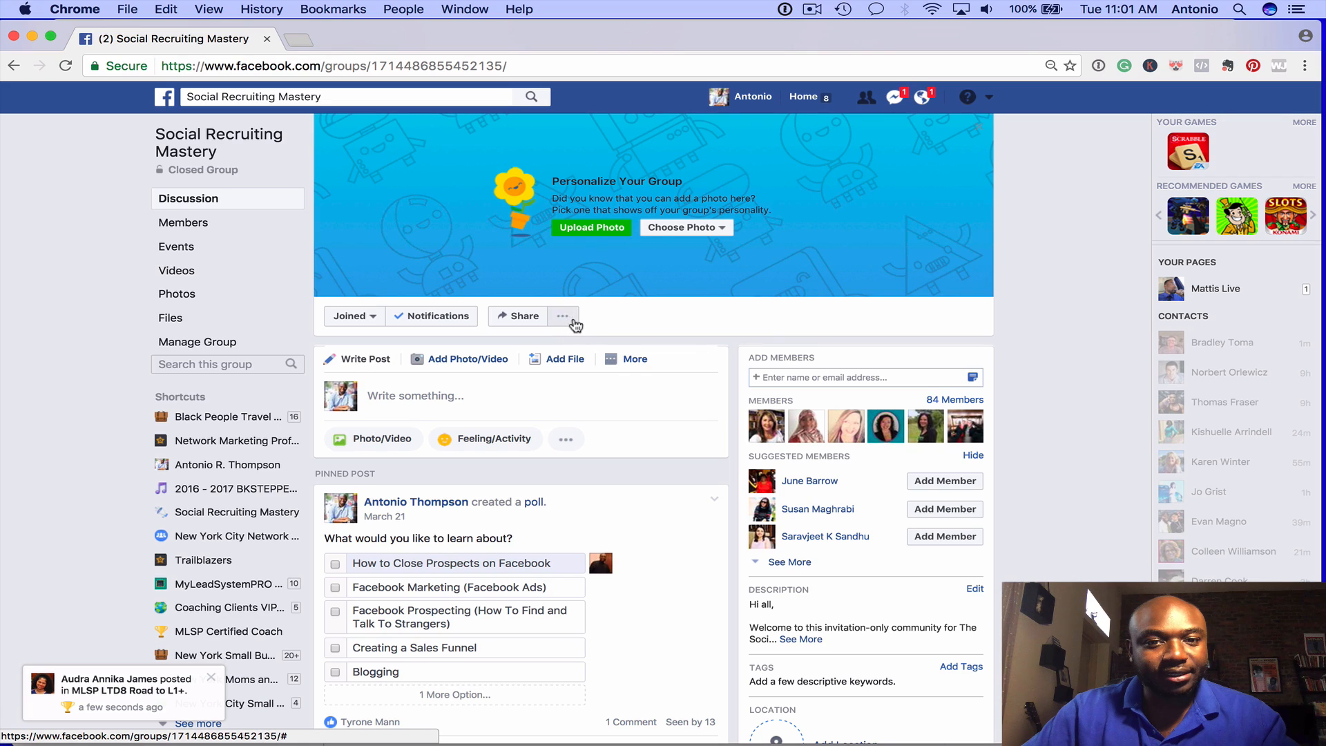
click(563, 315)
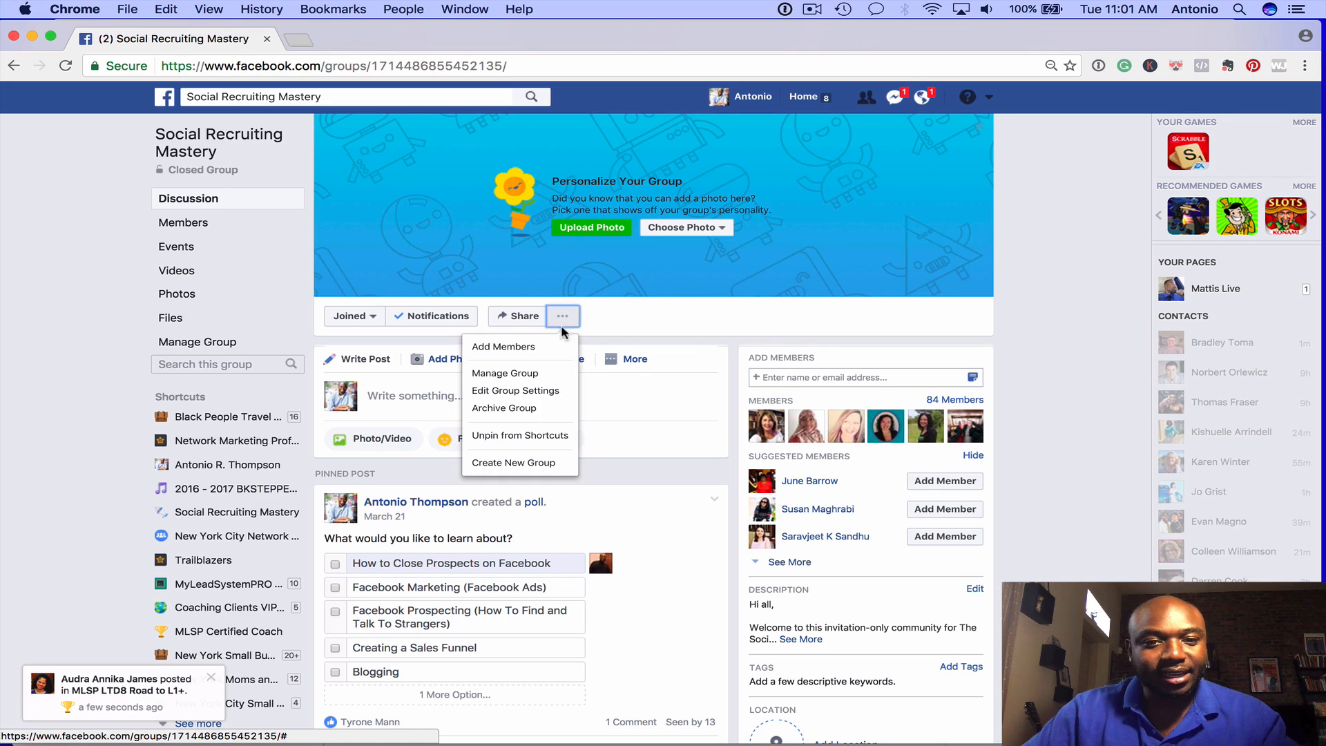
mouse_move(514, 390)
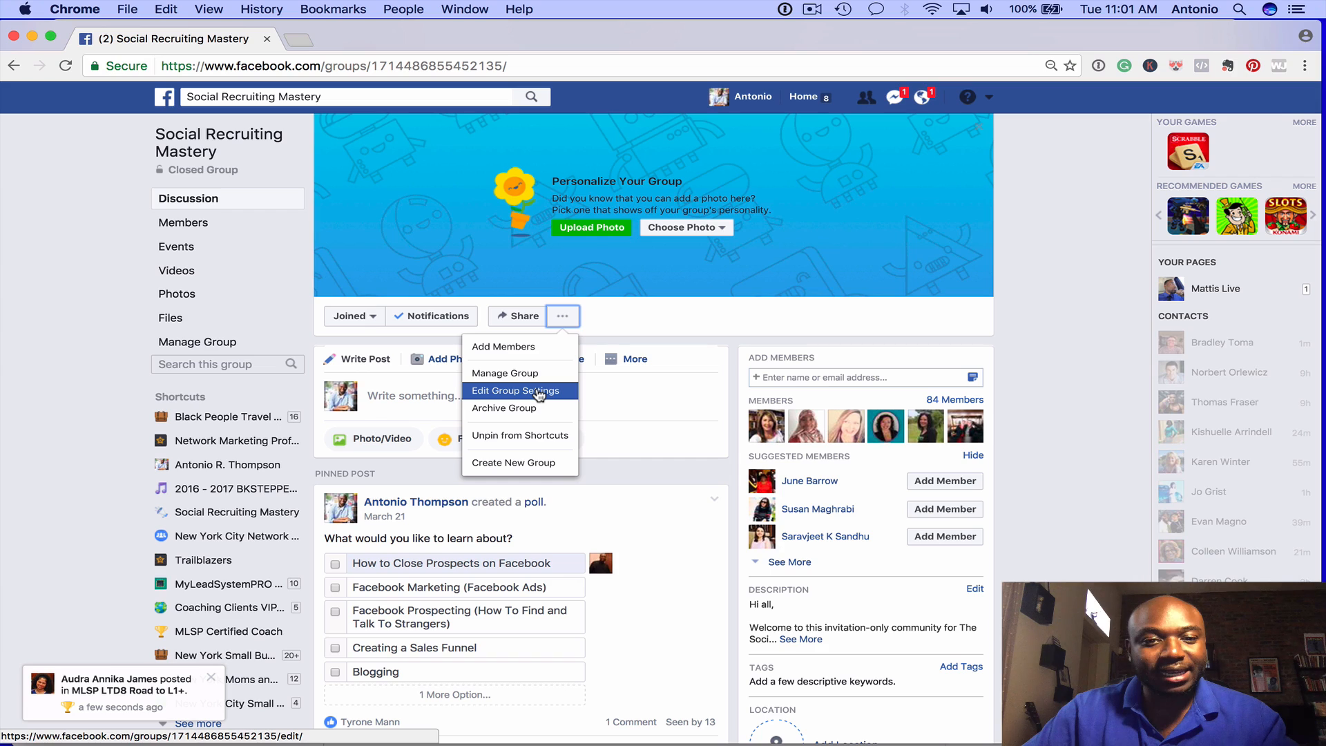
click(513, 390)
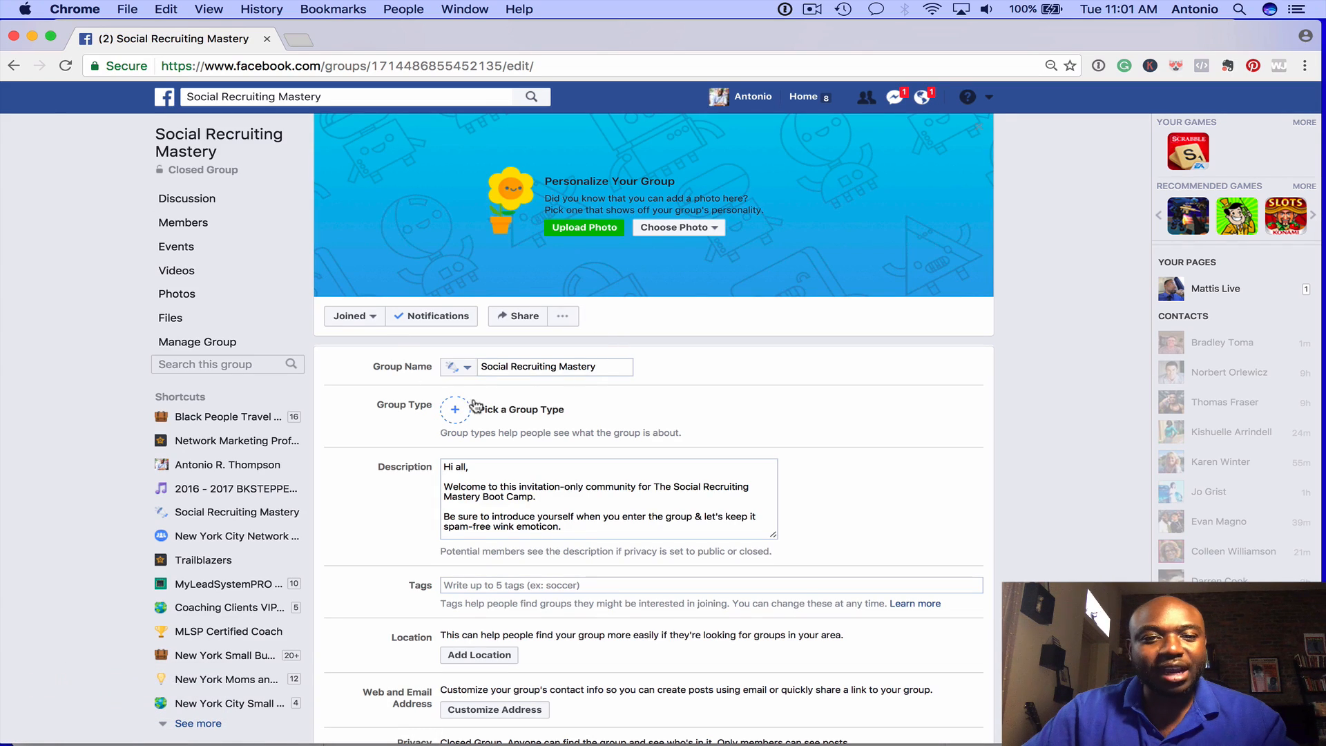
Reach Membership Requests in the settings and start Ask Questions for pending members.
scroll(down, 3)
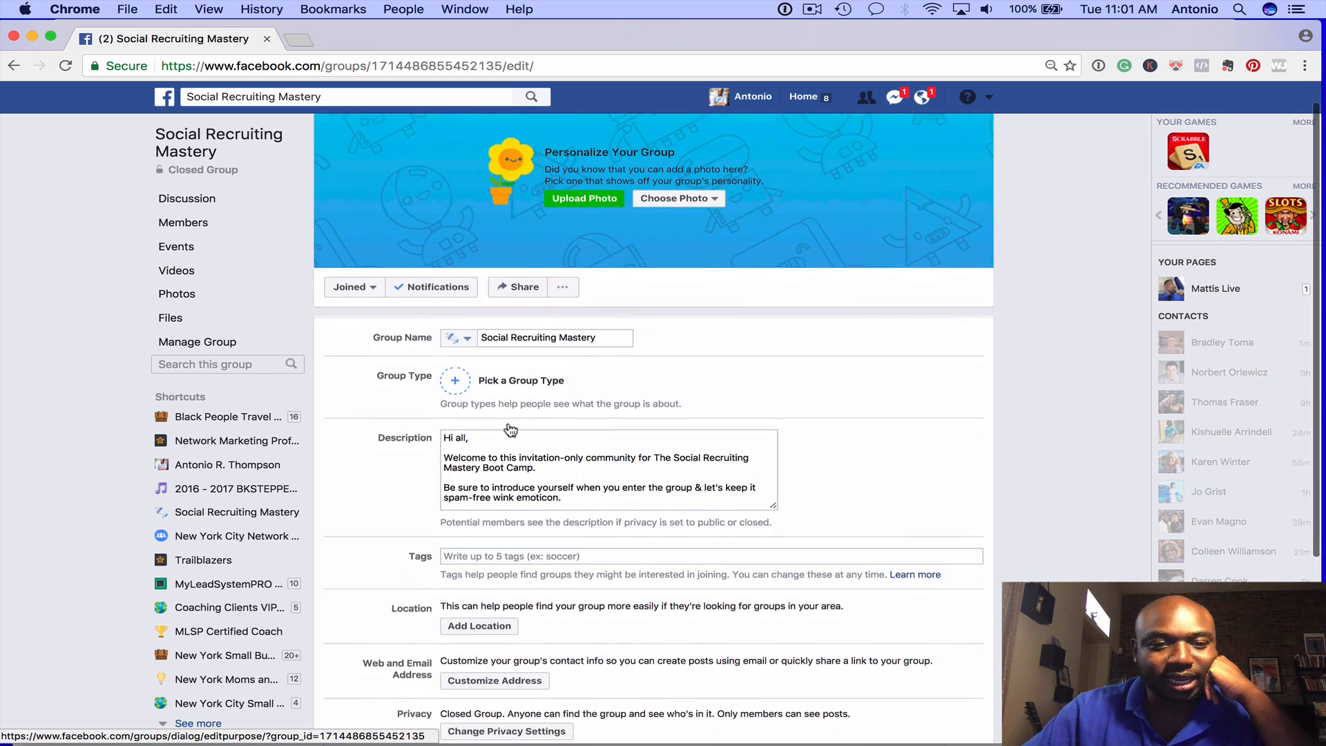
scroll(down, 3)
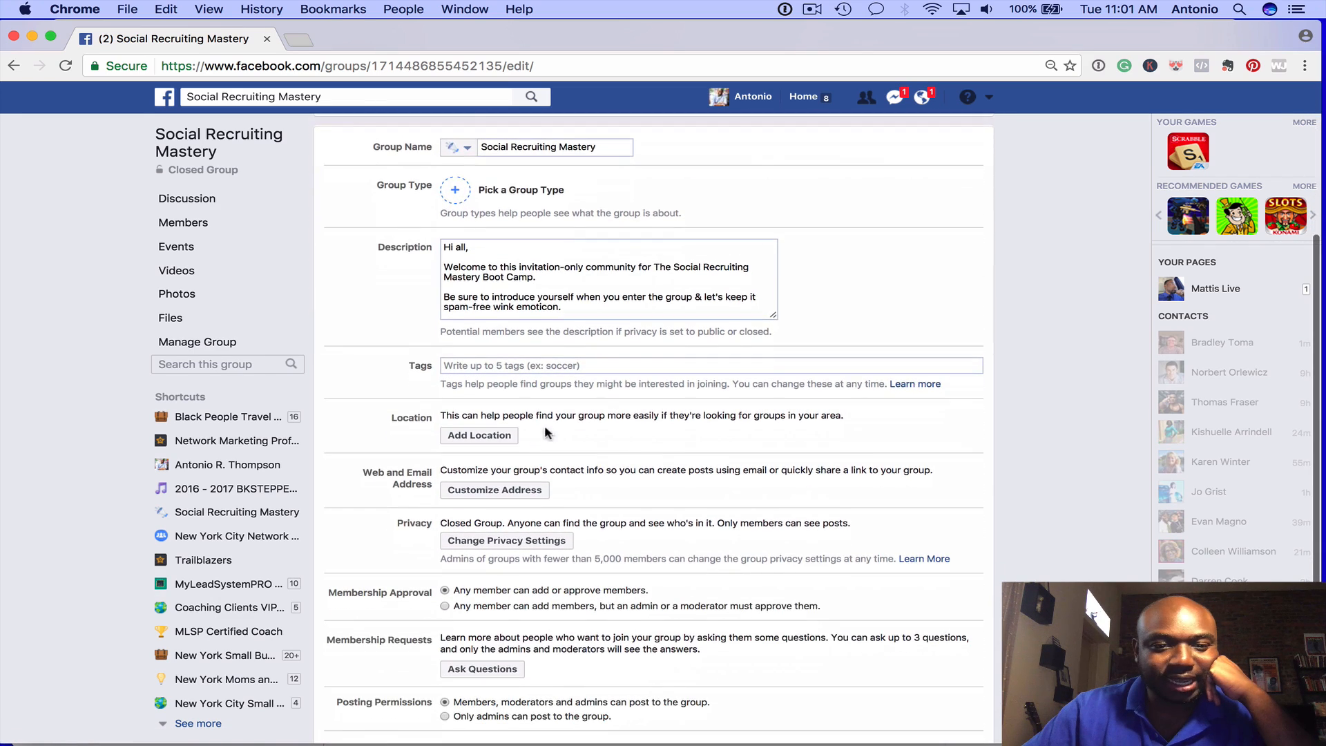
scroll(down, 3)
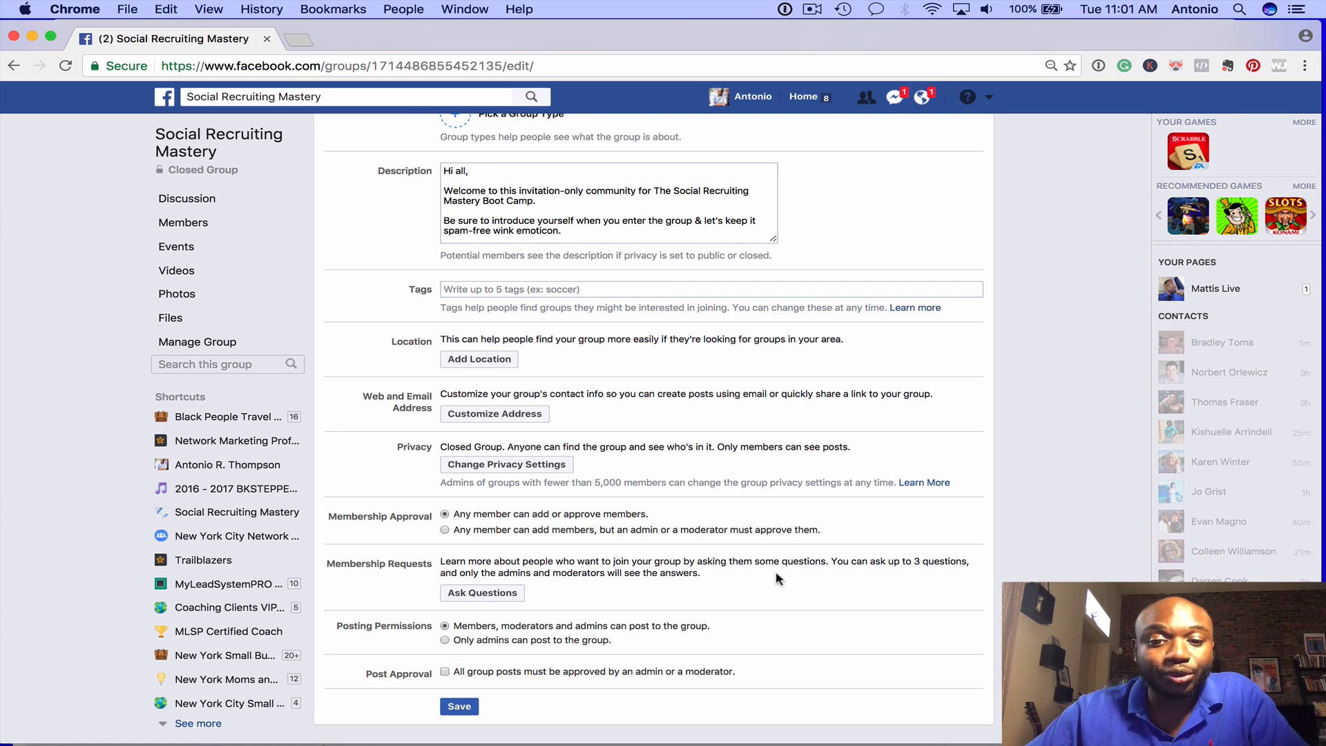
mouse_move(905, 575)
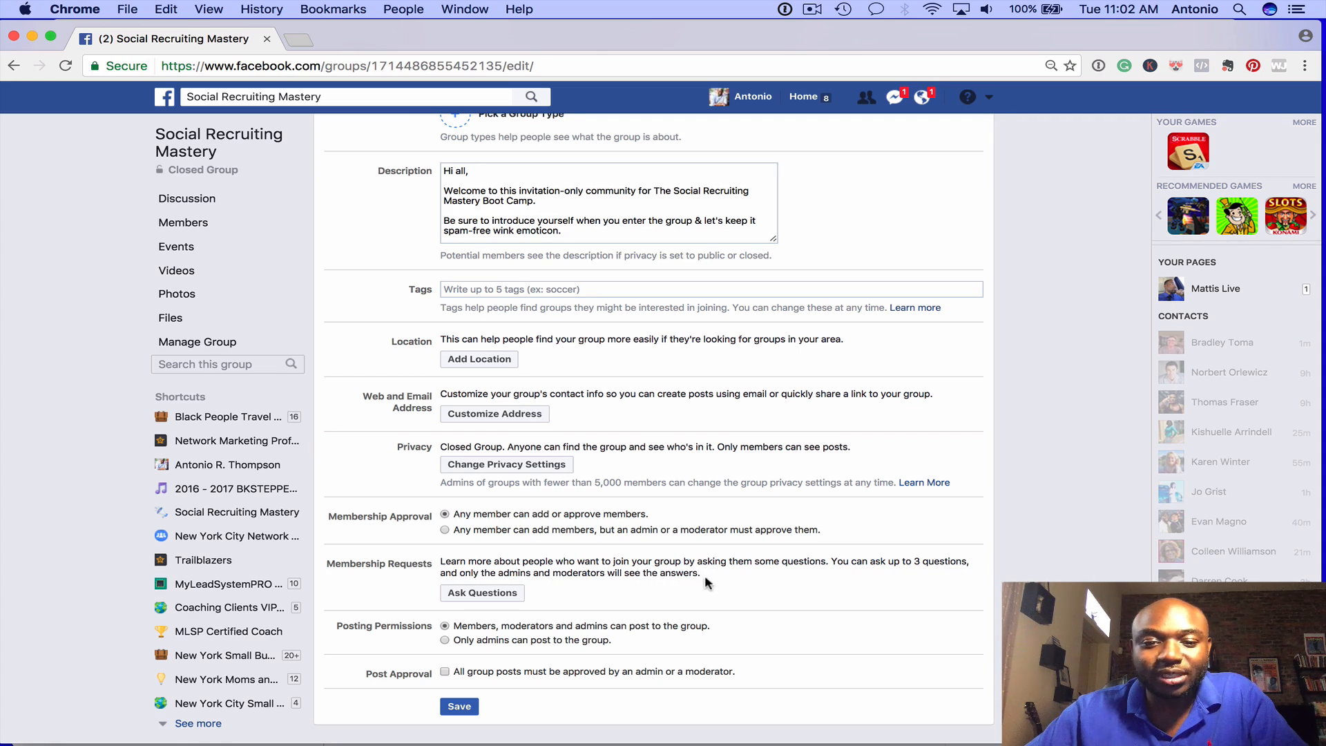
mouse_move(482, 592)
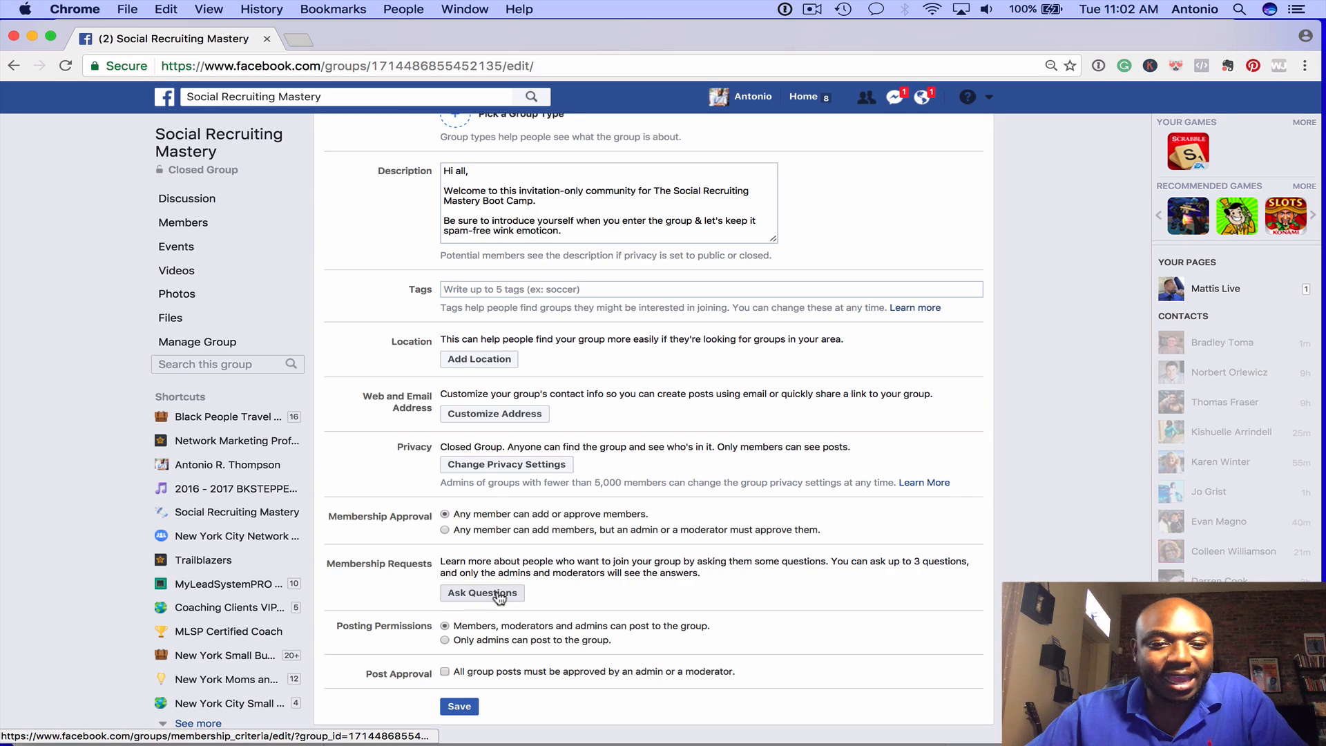
click(482, 593)
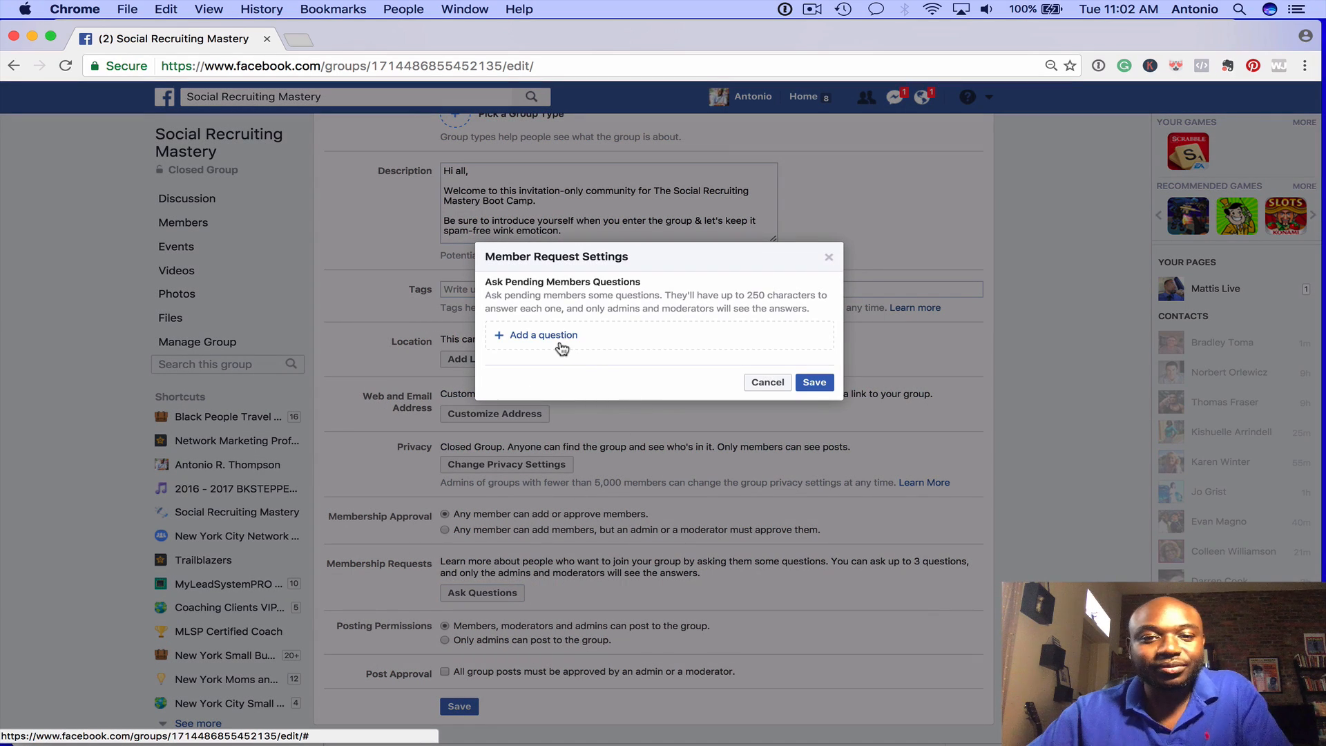
Add the first question asking whether they completed Social Recruiting Mastery.
click(541, 334)
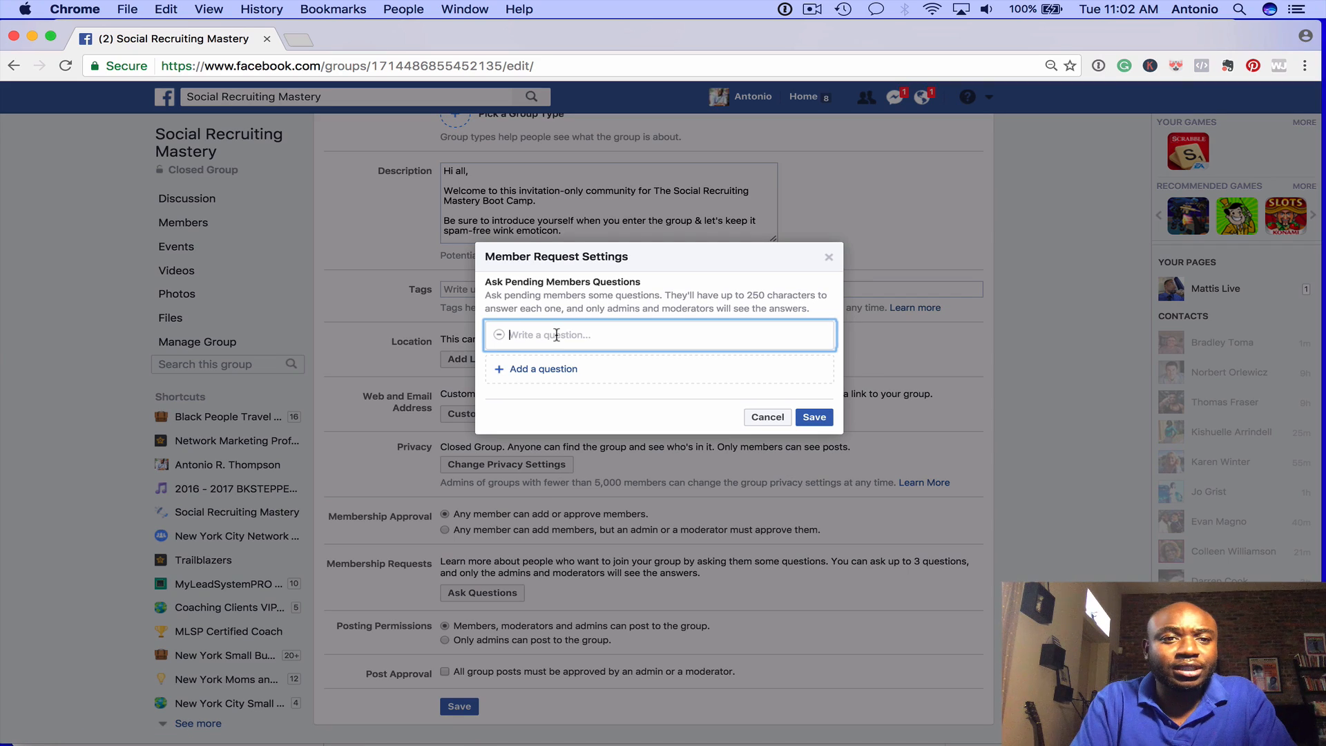
text(D)
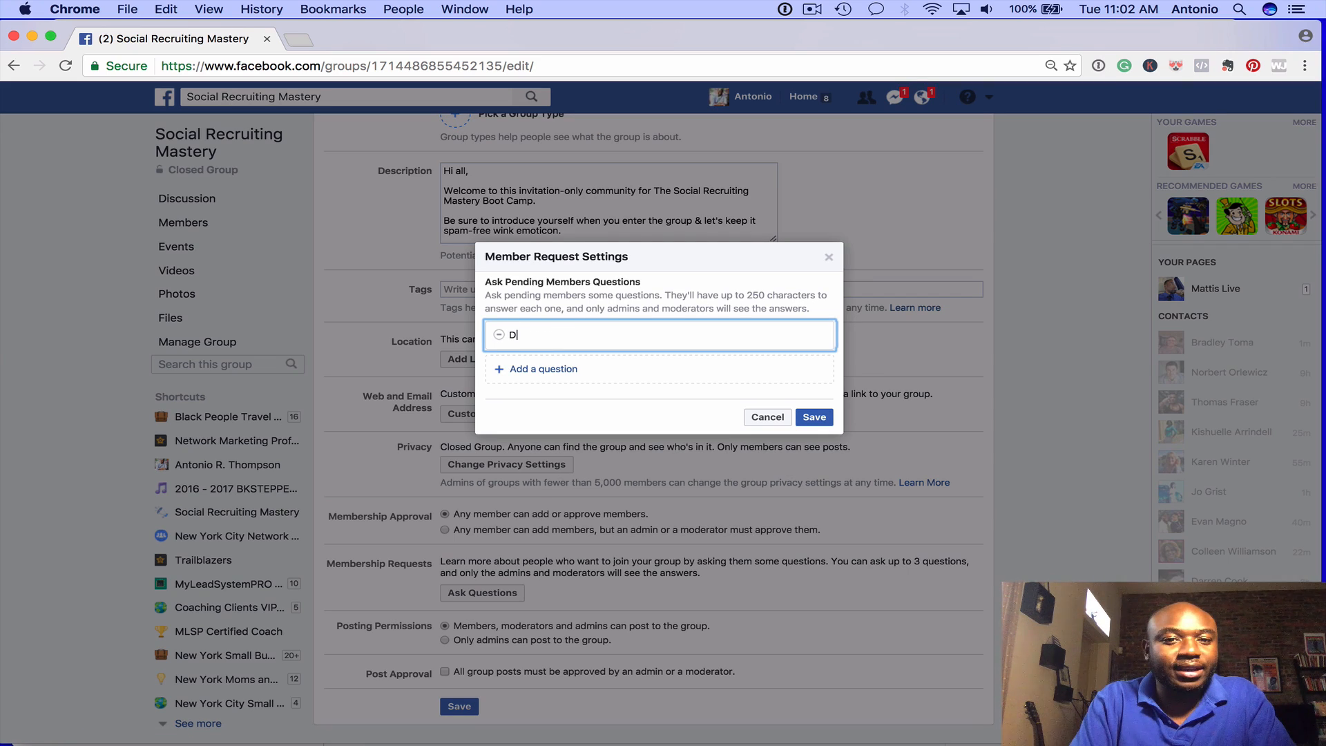
text(id)
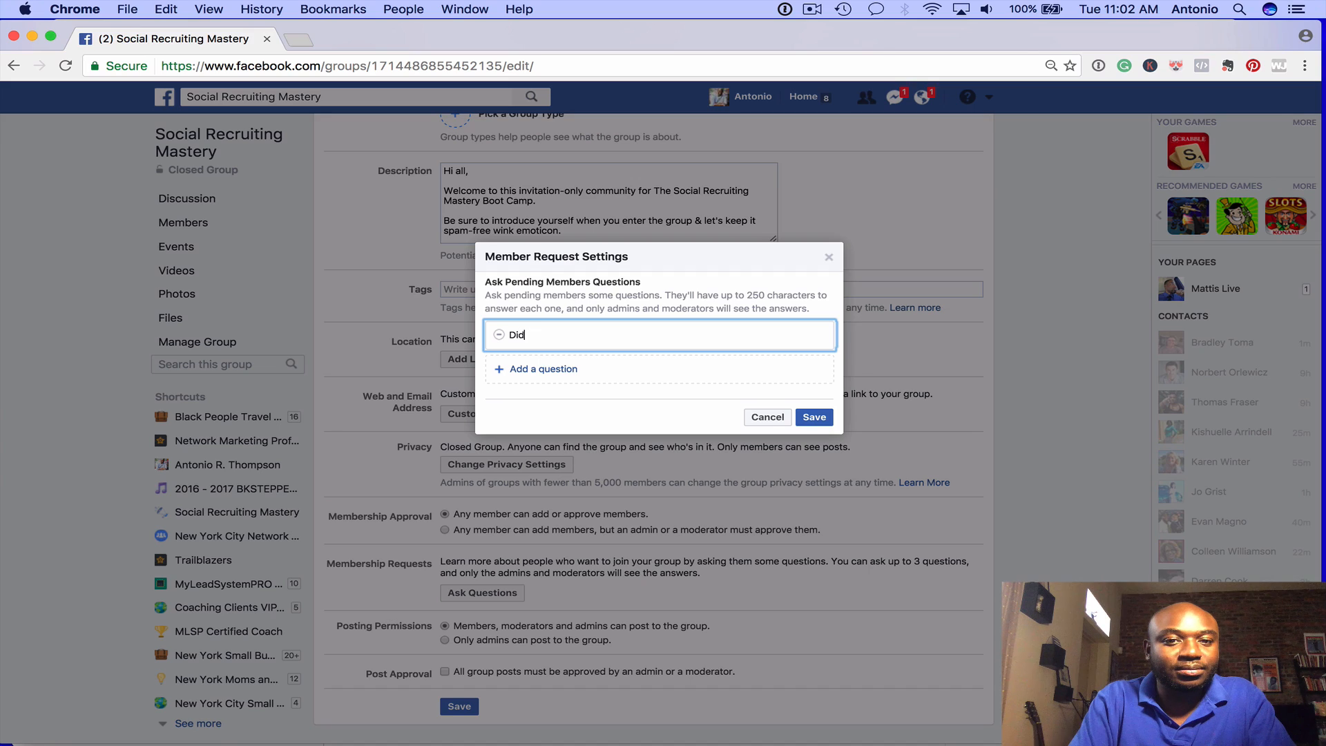
text(You Regis)
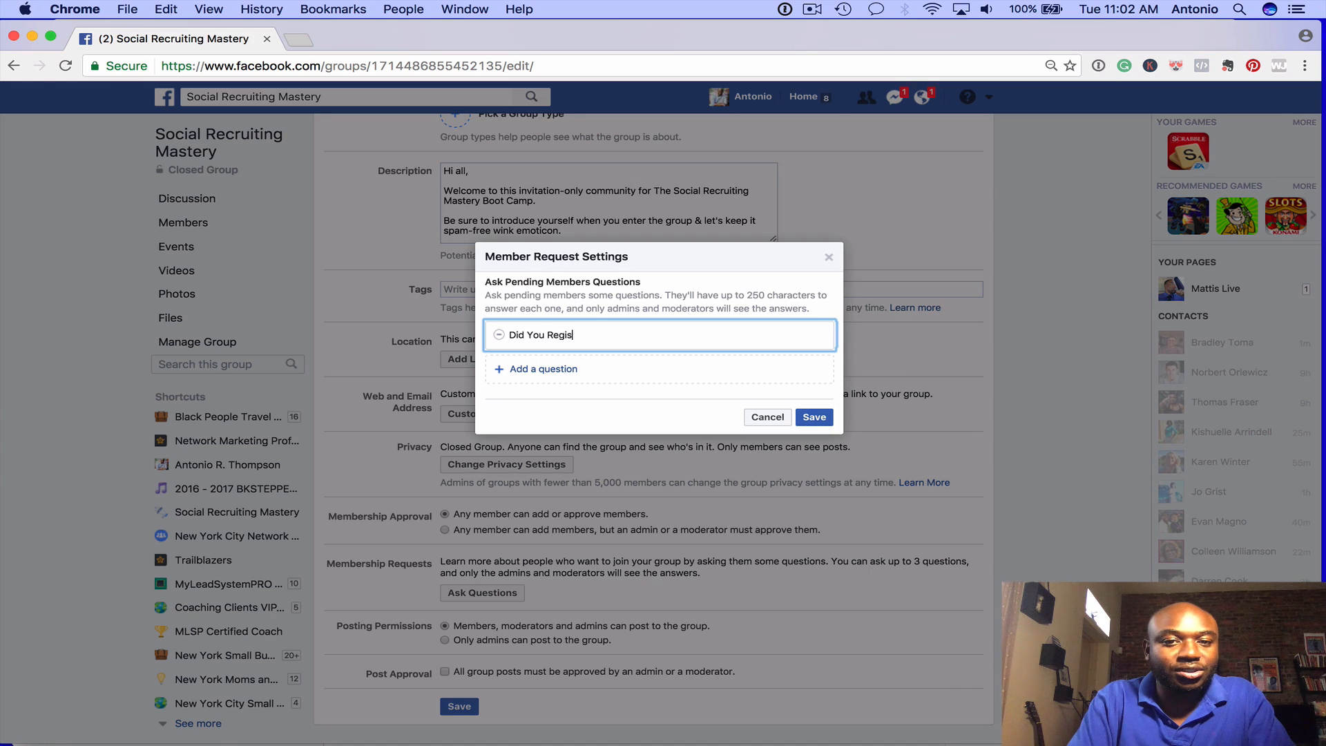
key(Backspace)
text(Complete the)
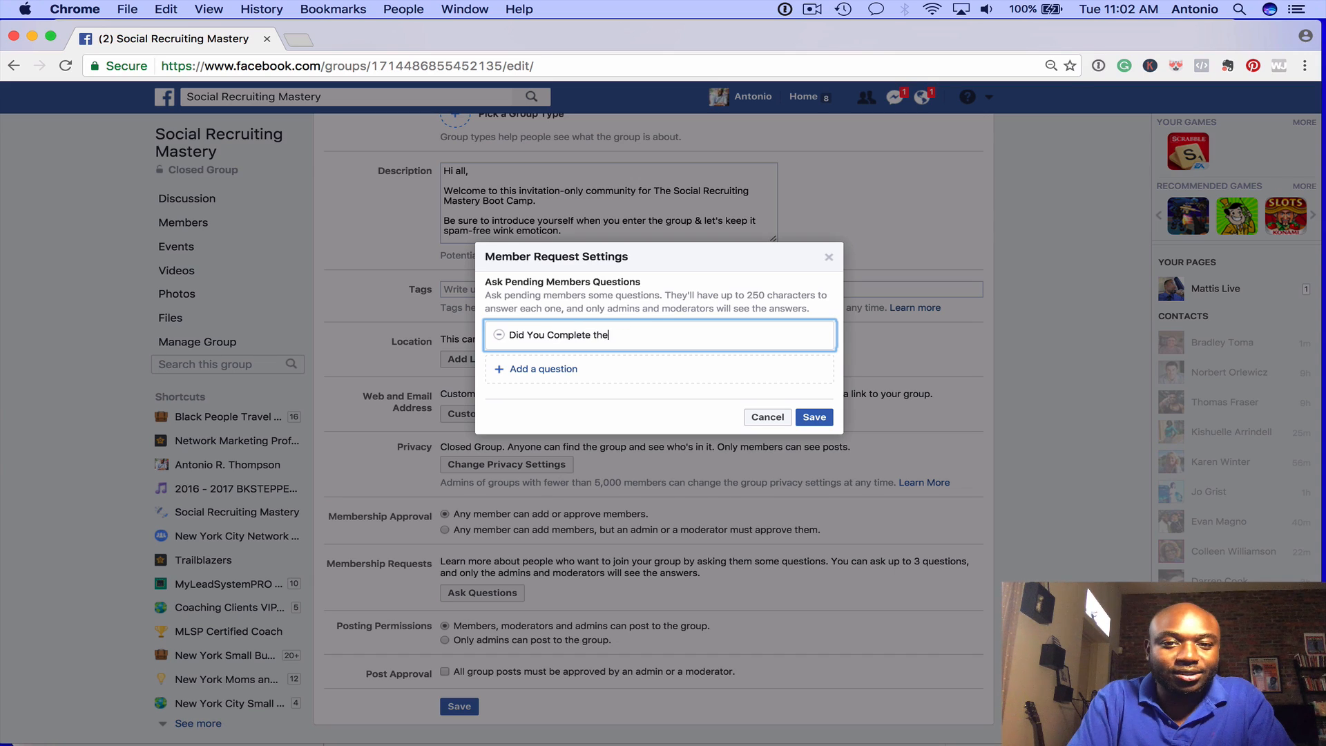
text(Soc)
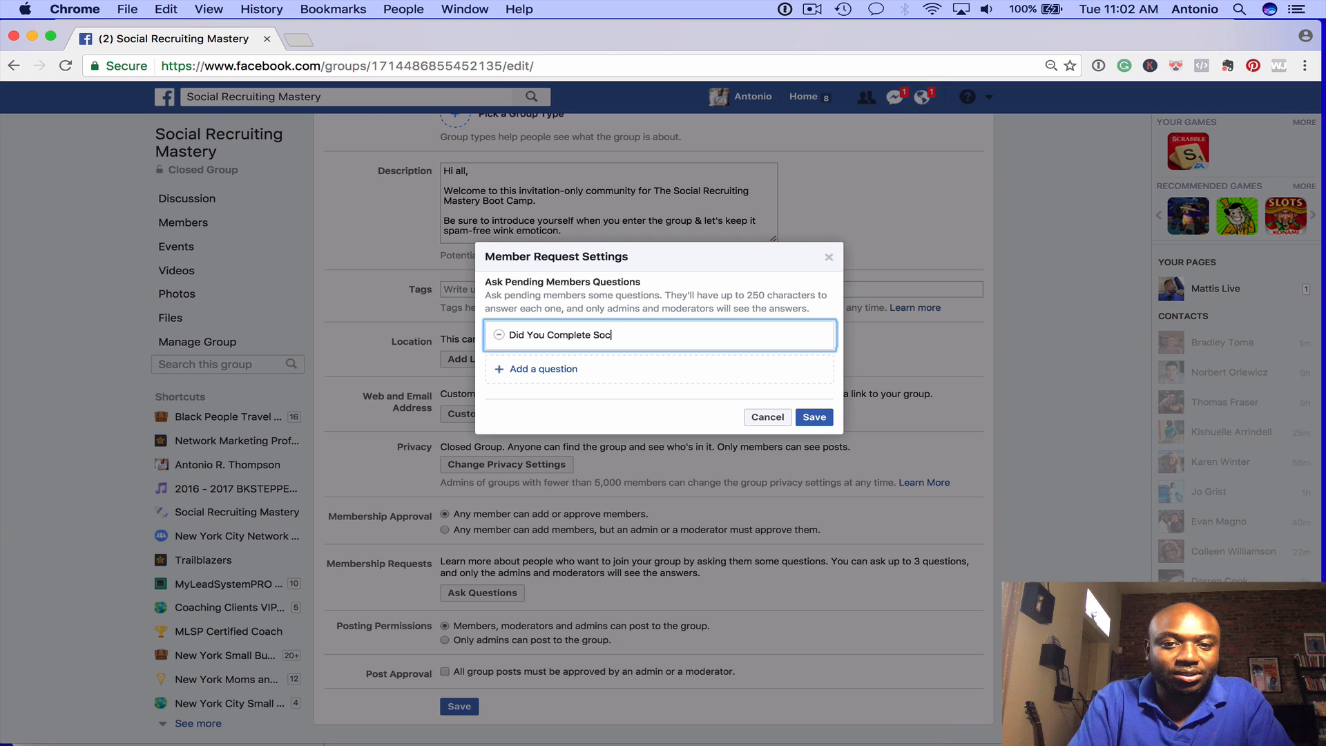
text(ial Recruiting Mastery?)
text(What Was Your Bi)
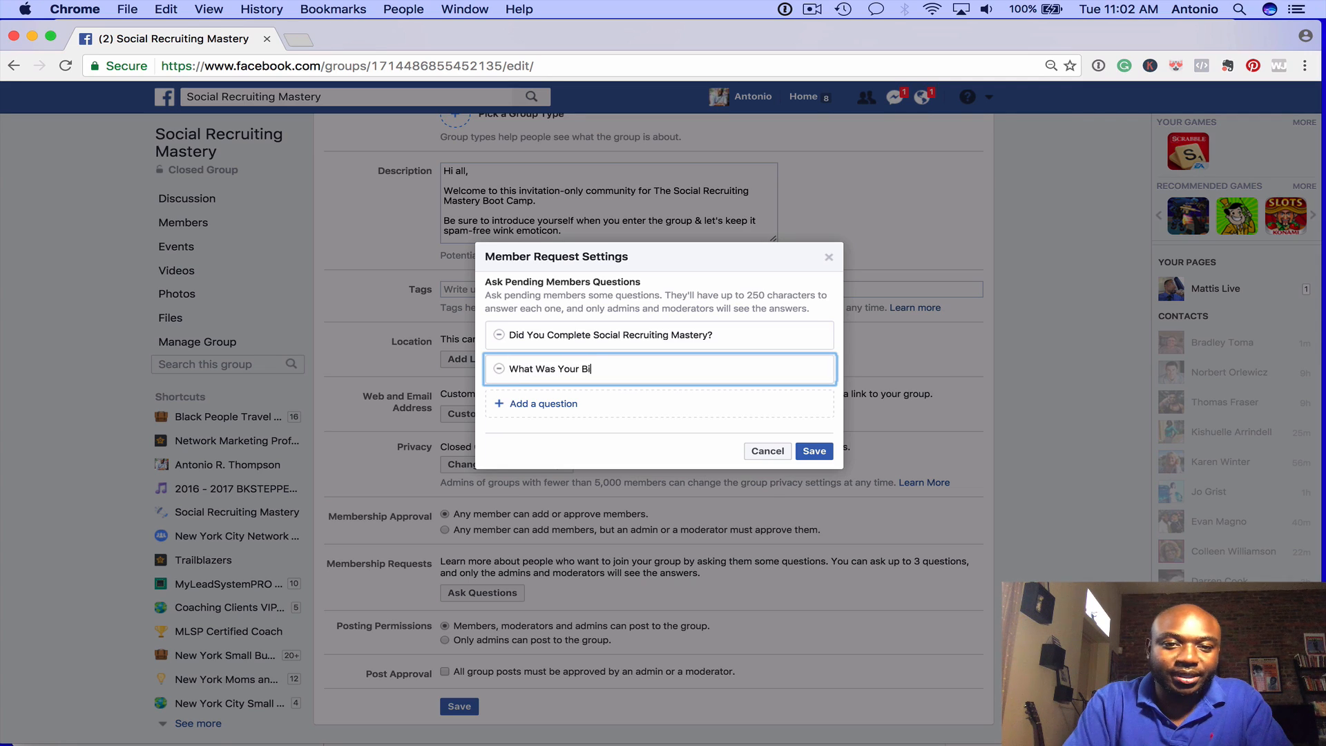
Add the biggest-takeaway question and the question about a topic not covered.
text(ggest Takeaway?)
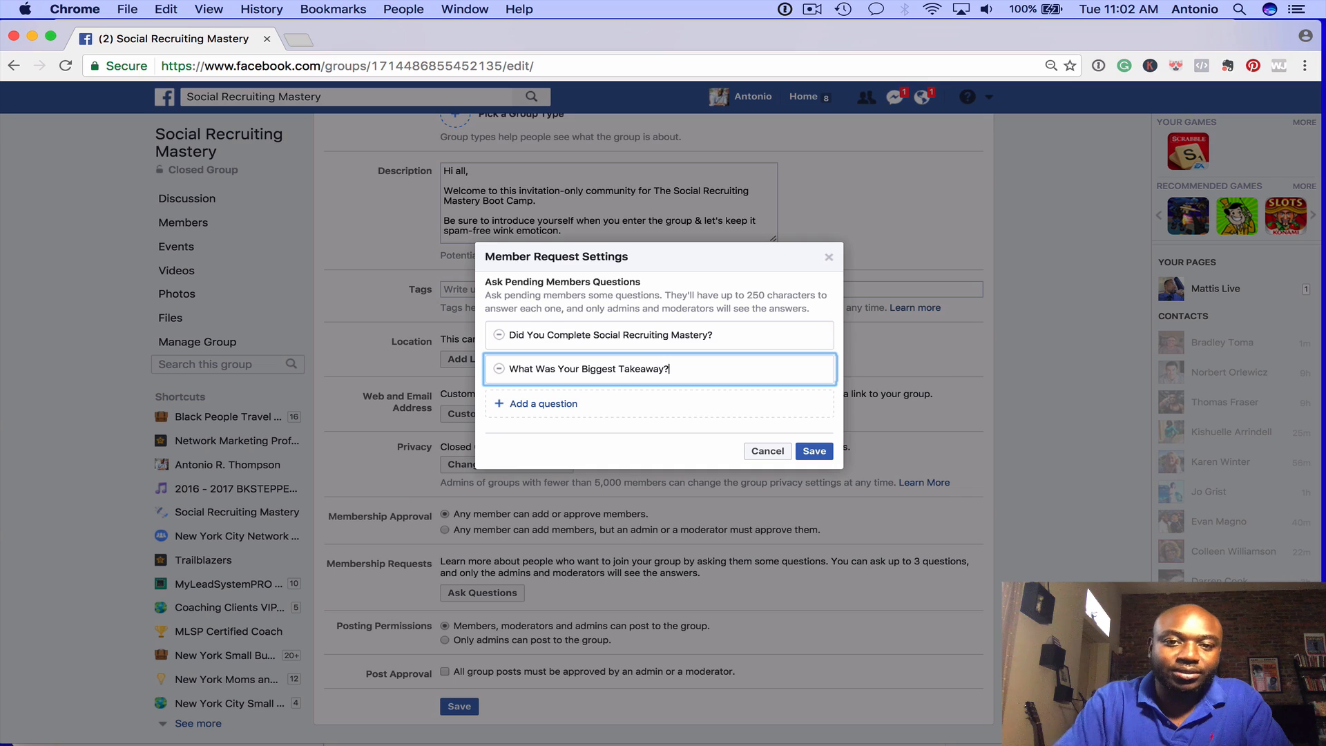
text(Was)
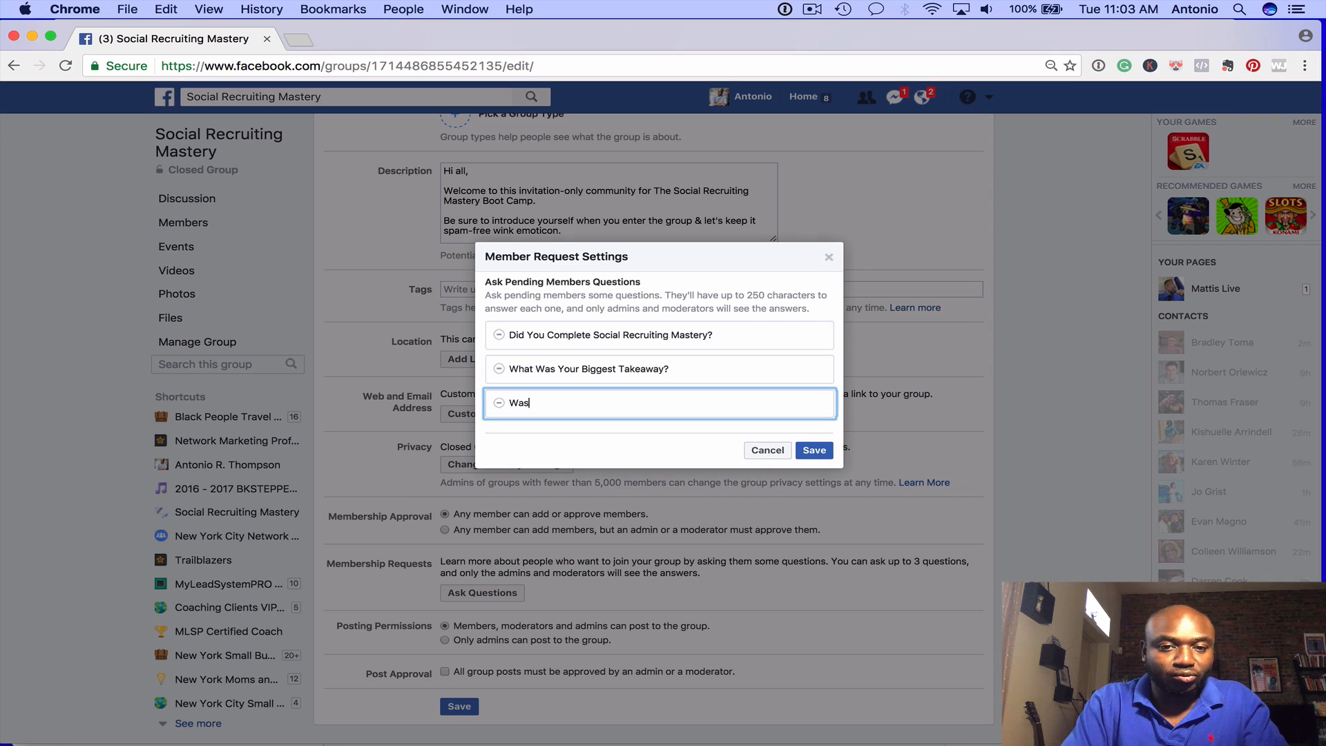
text(There A Topic Not Covered)
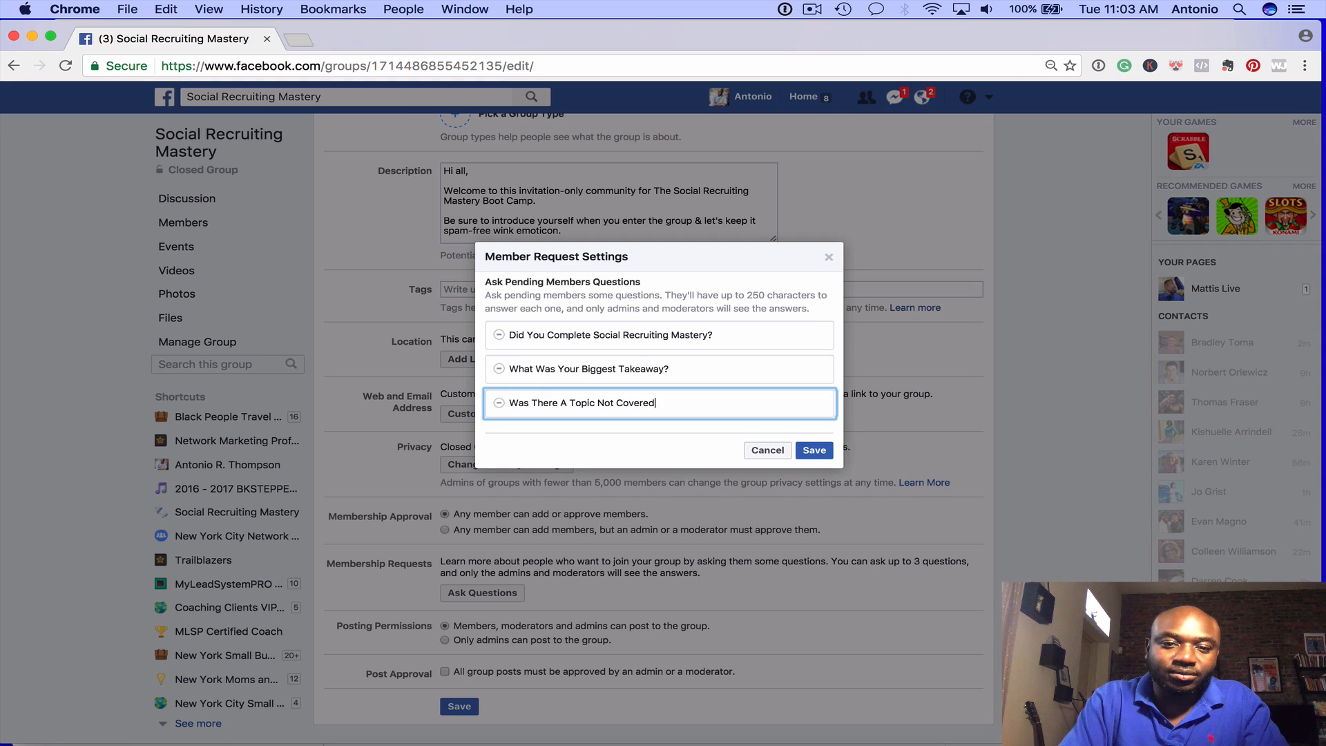
text(That Yo u)
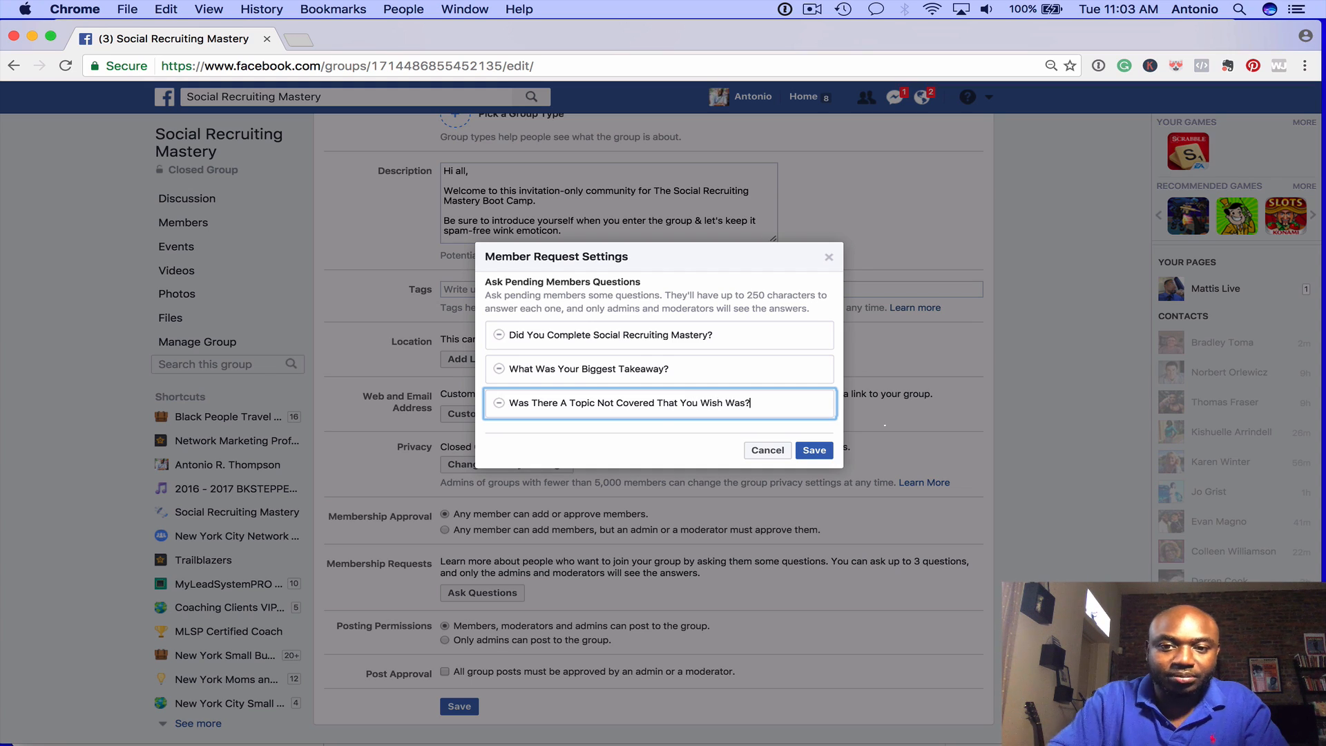
Save the three questions and keep admin or moderator approval for new members.
click(812, 450)
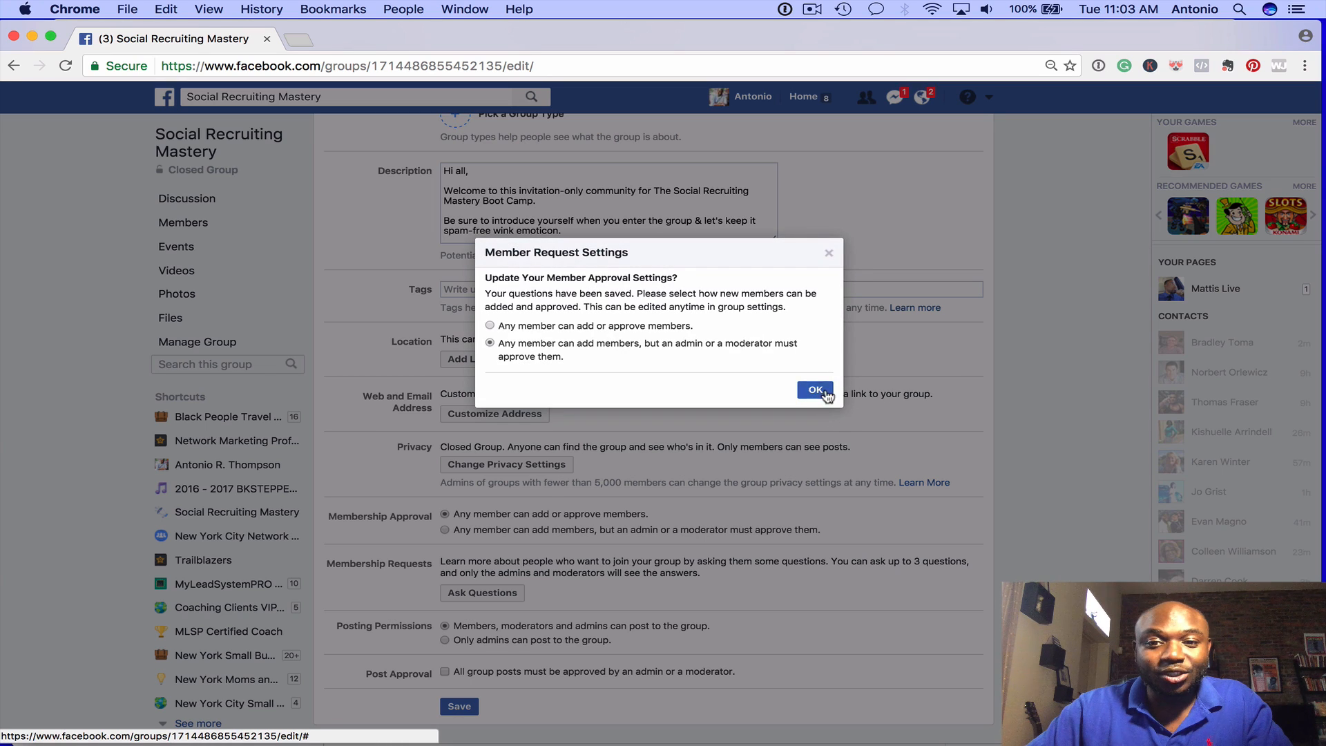
click(814, 389)
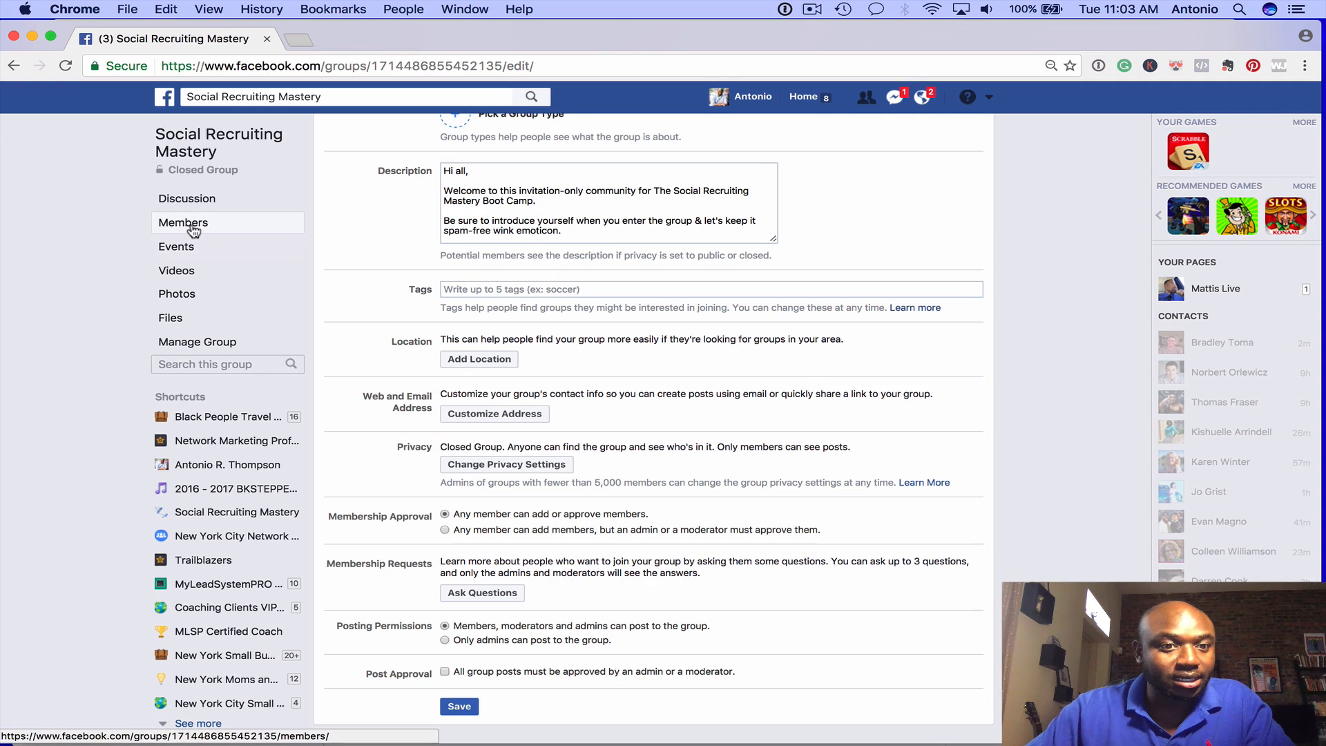
View the group's 84-member list, then return to the Discussion feed.
click(184, 221)
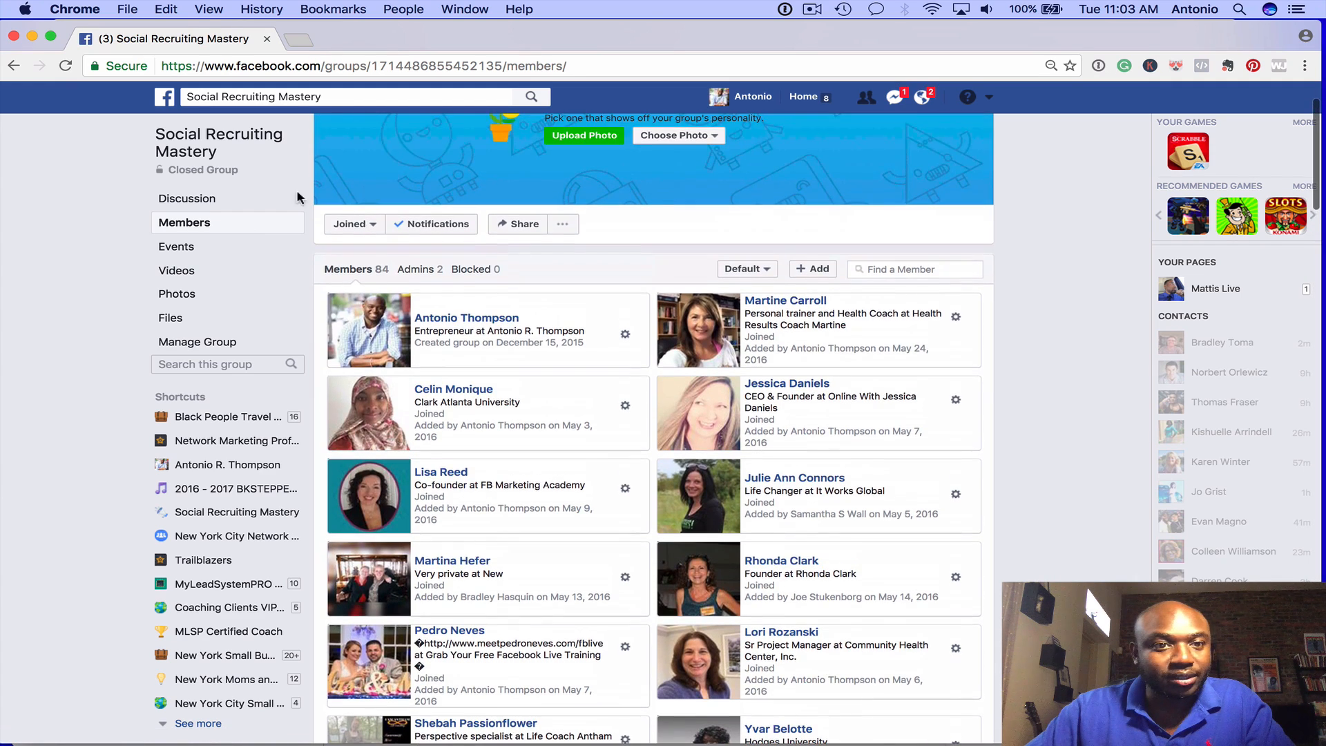
click(187, 198)
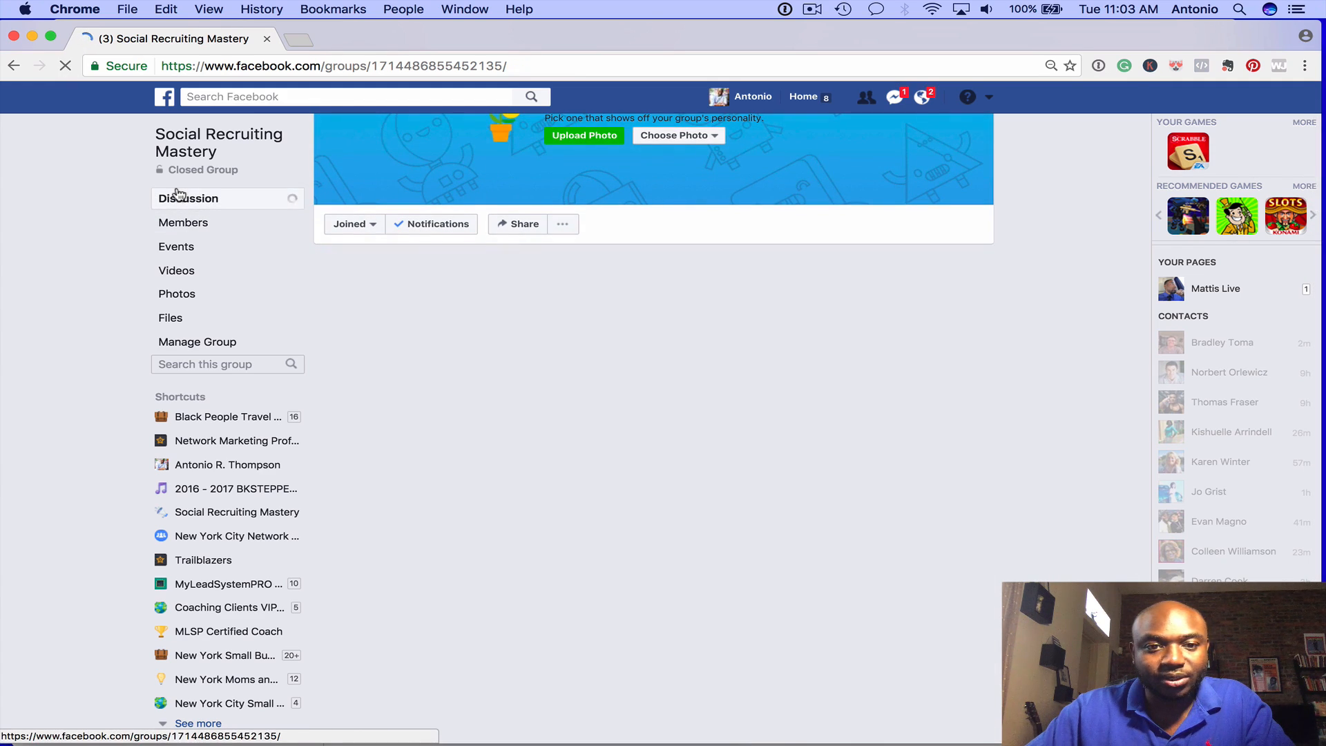